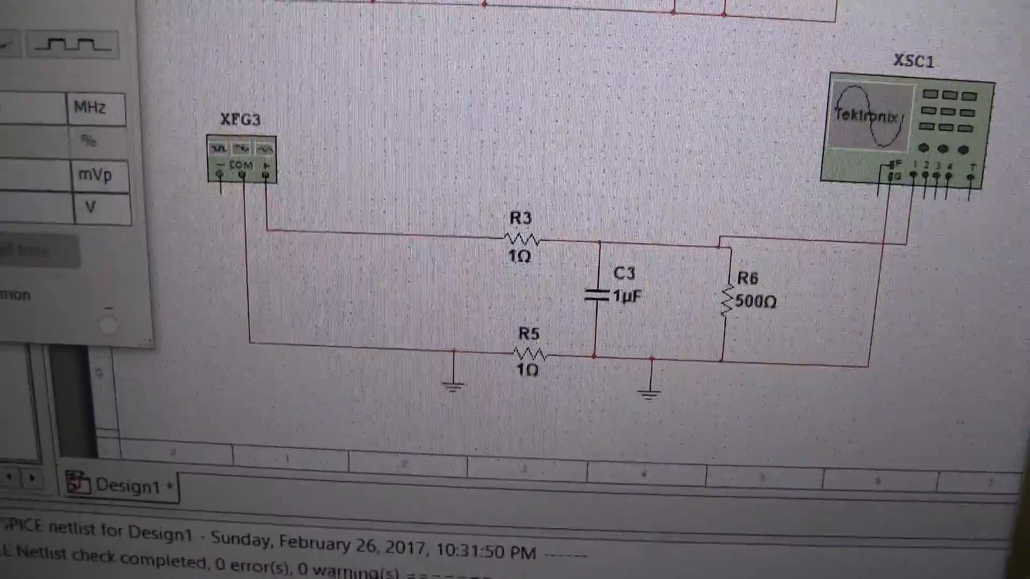
double_click(239, 158)
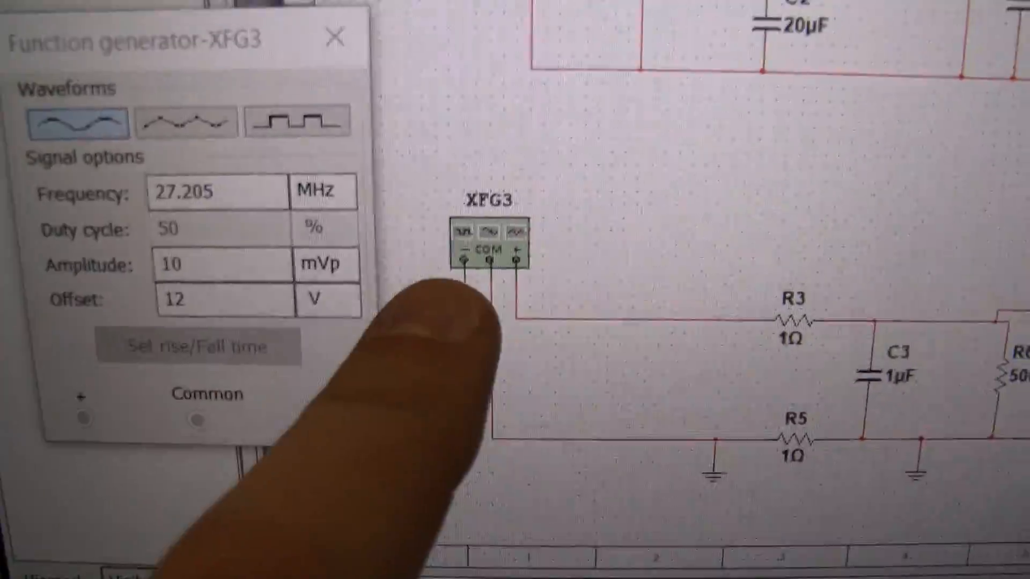